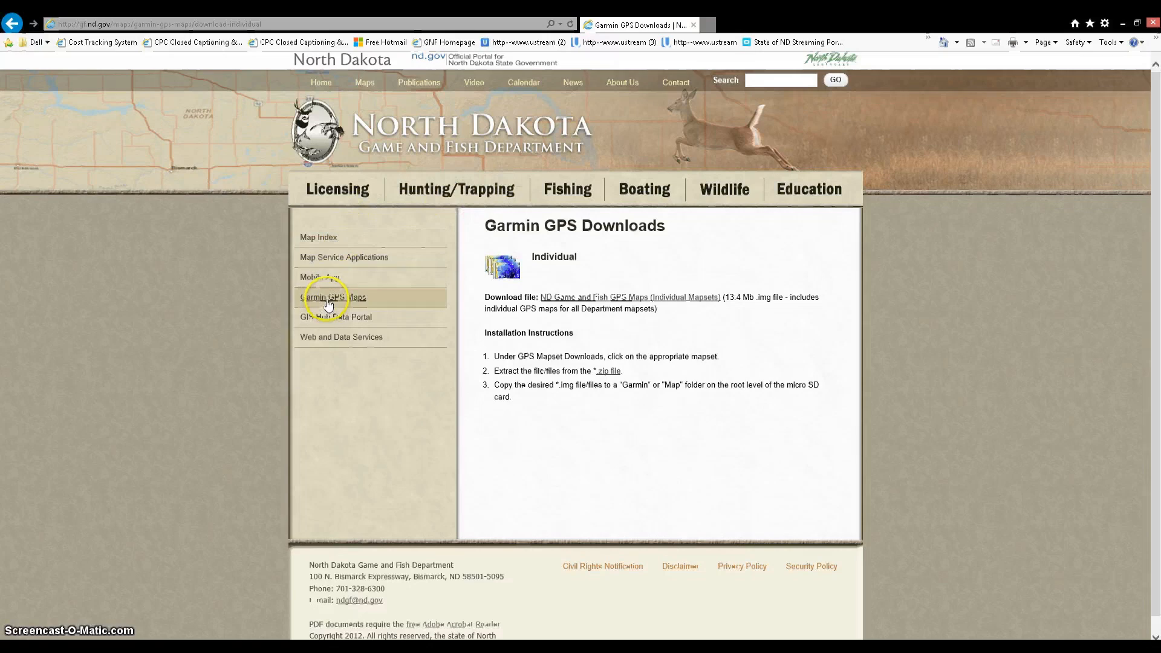
Go to the Garmin GPS Maps page and bring its Download Versions table into view
click(333, 298)
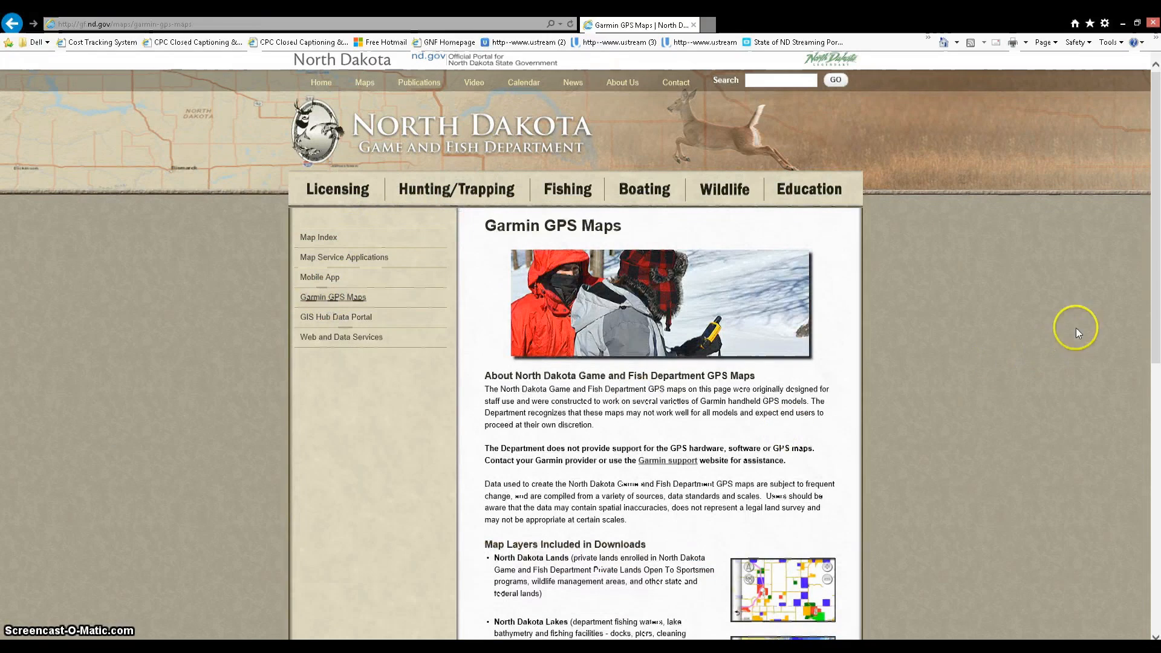
scroll(down, 3)
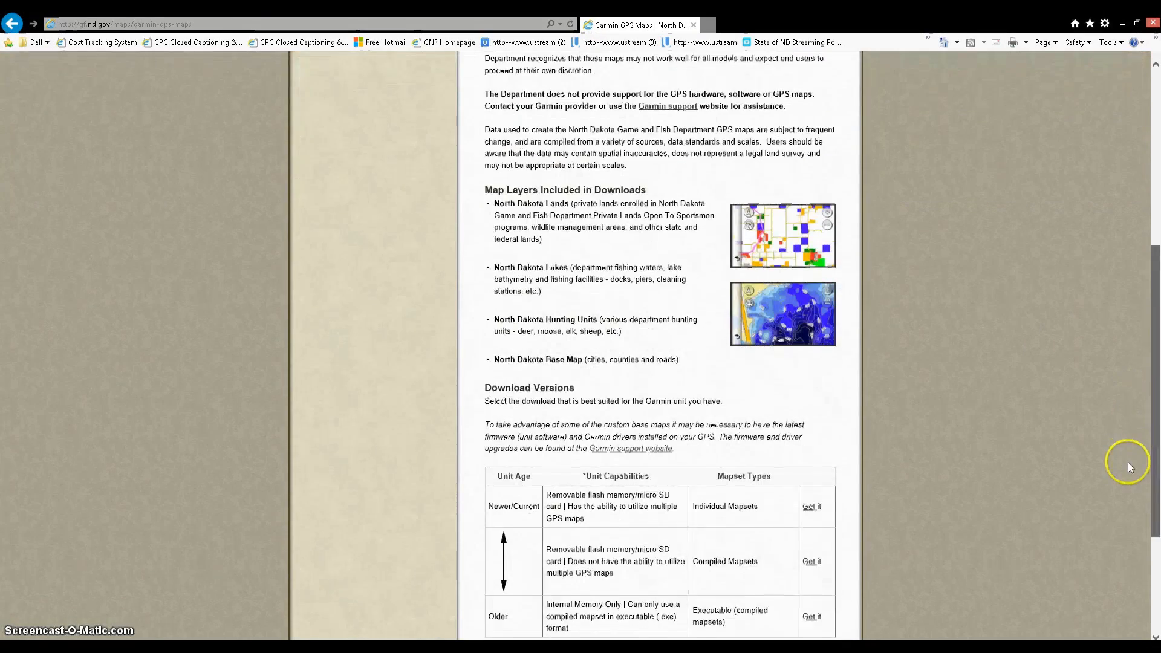